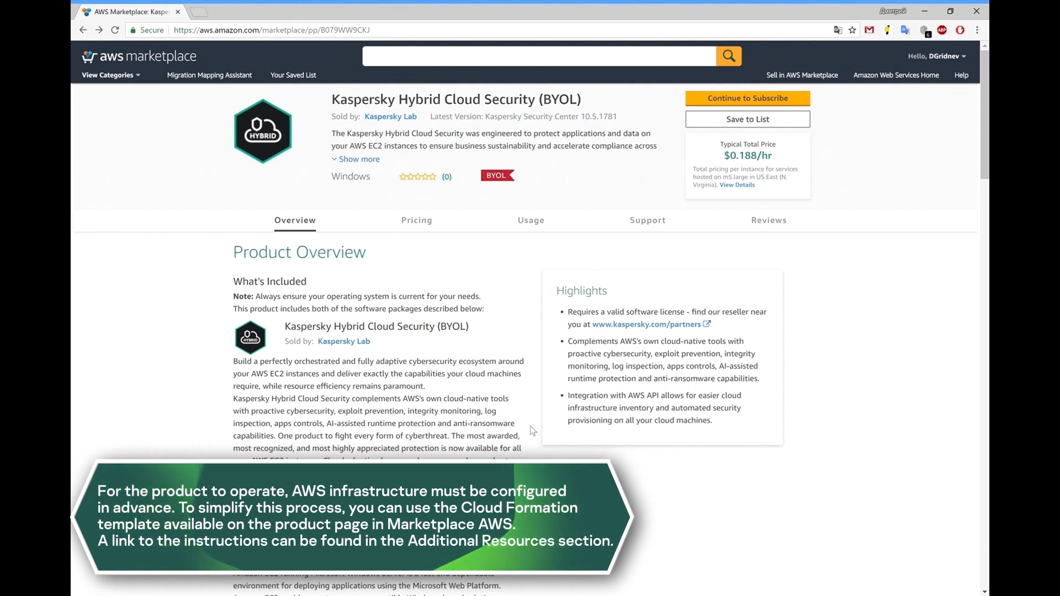
Review the Kaspersky Hybrid Cloud Security listing and its deployment guide
scroll(down, 3)
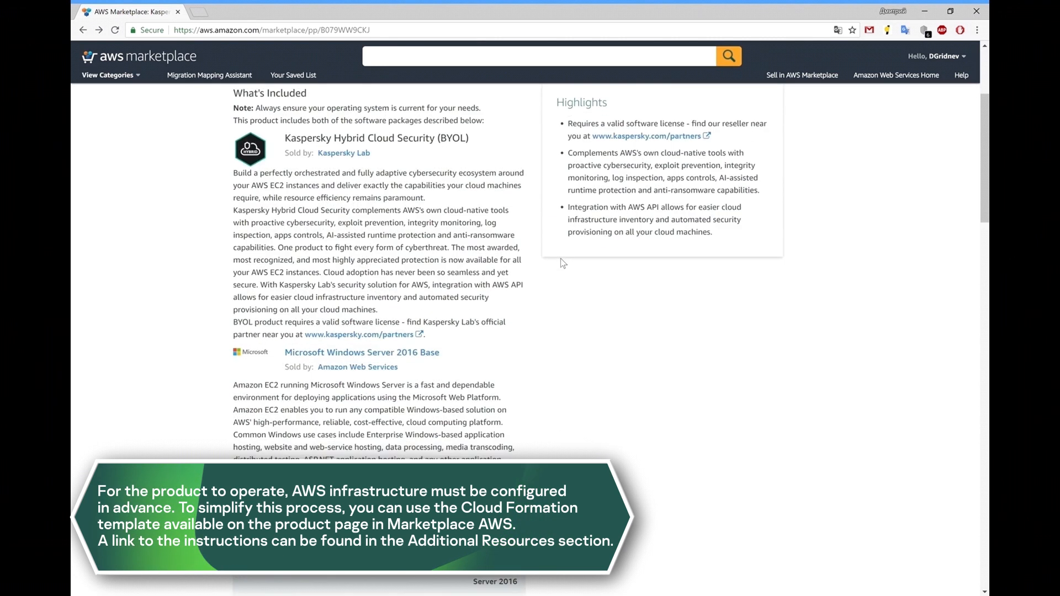
scroll(down, 3)
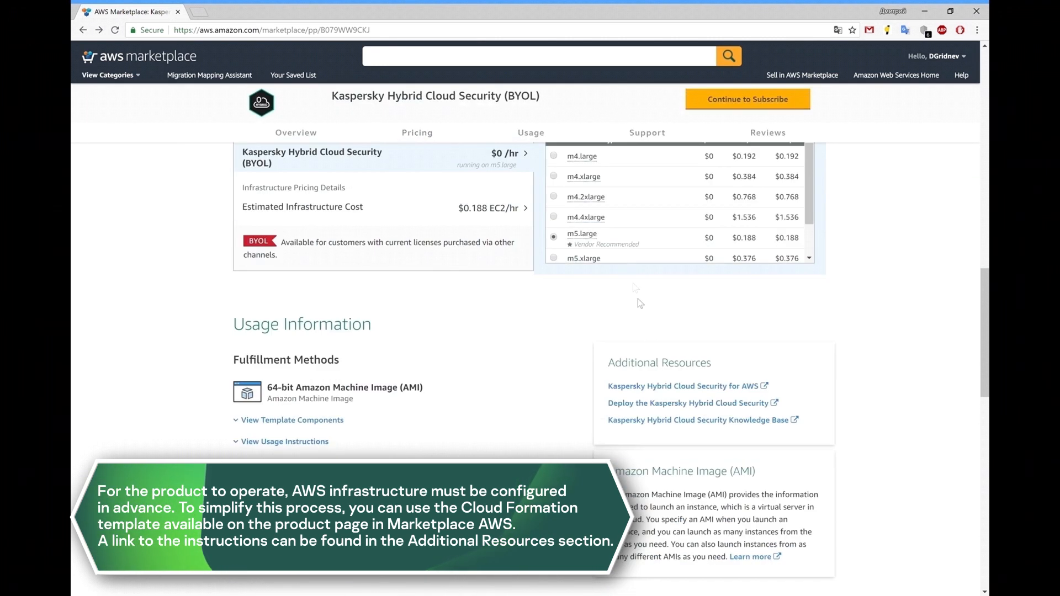
mouse_move(674, 405)
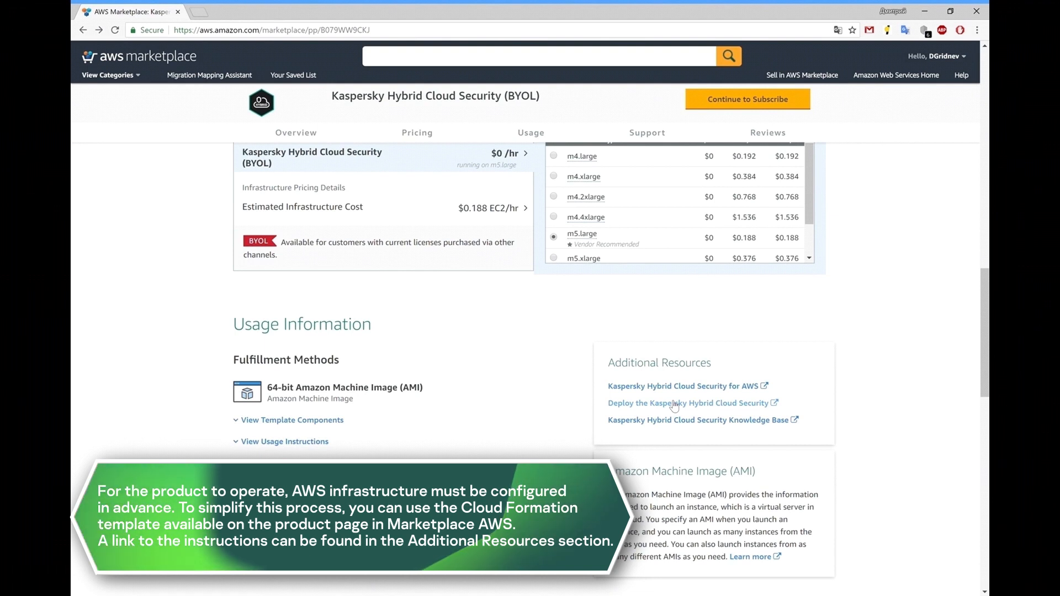
click(685, 403)
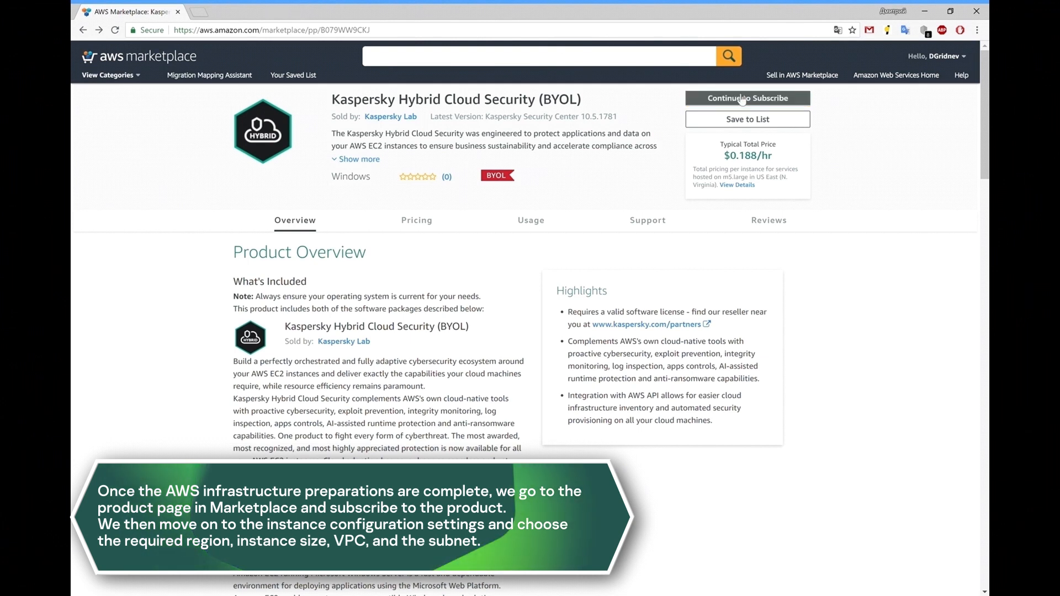
Subscribe to the product, accept its terms and continue to the configuration page
click(747, 99)
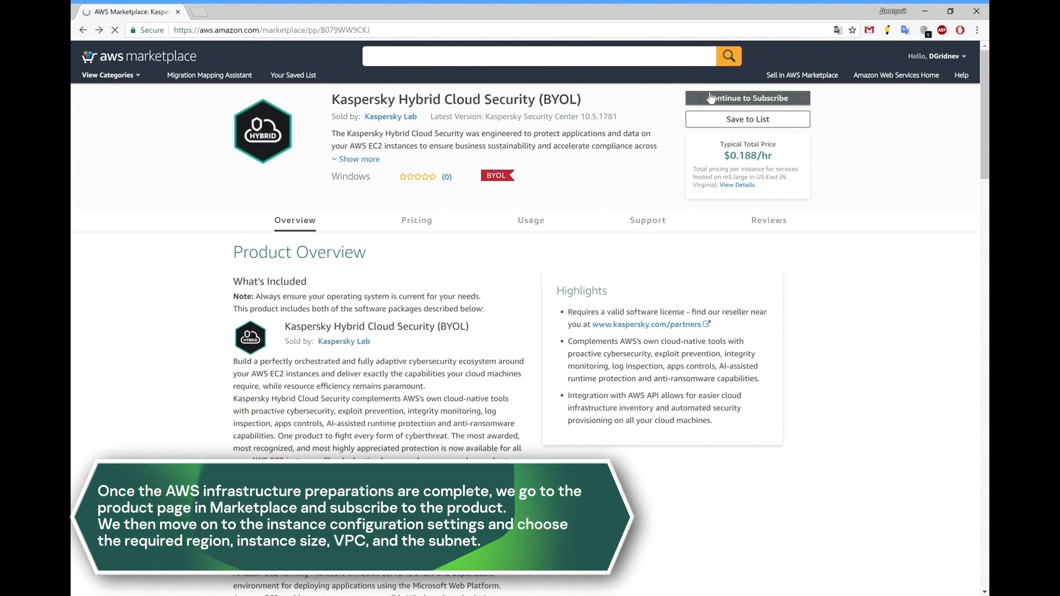
click(747, 97)
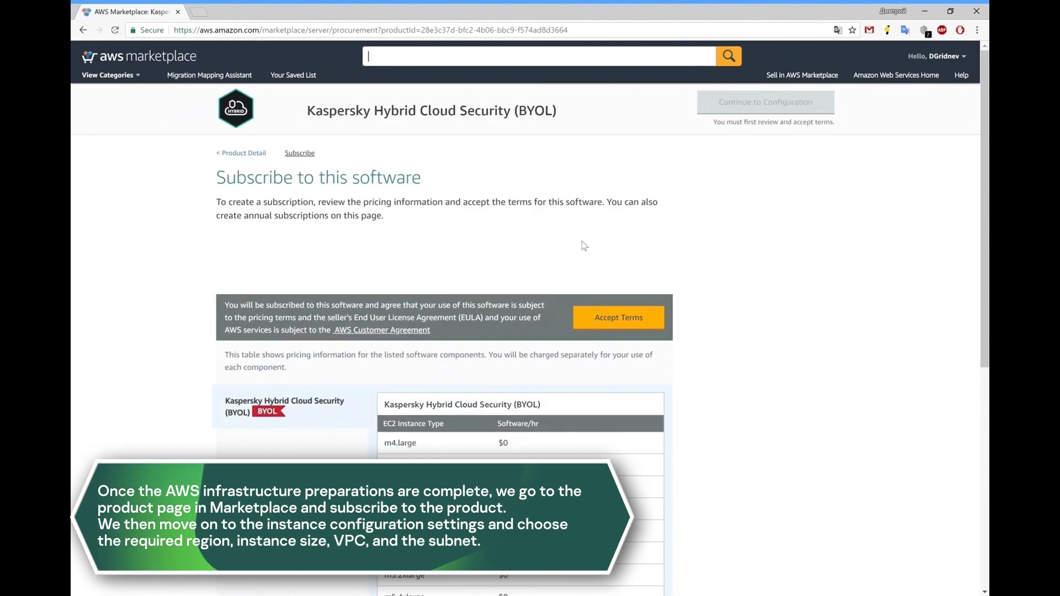
click(617, 317)
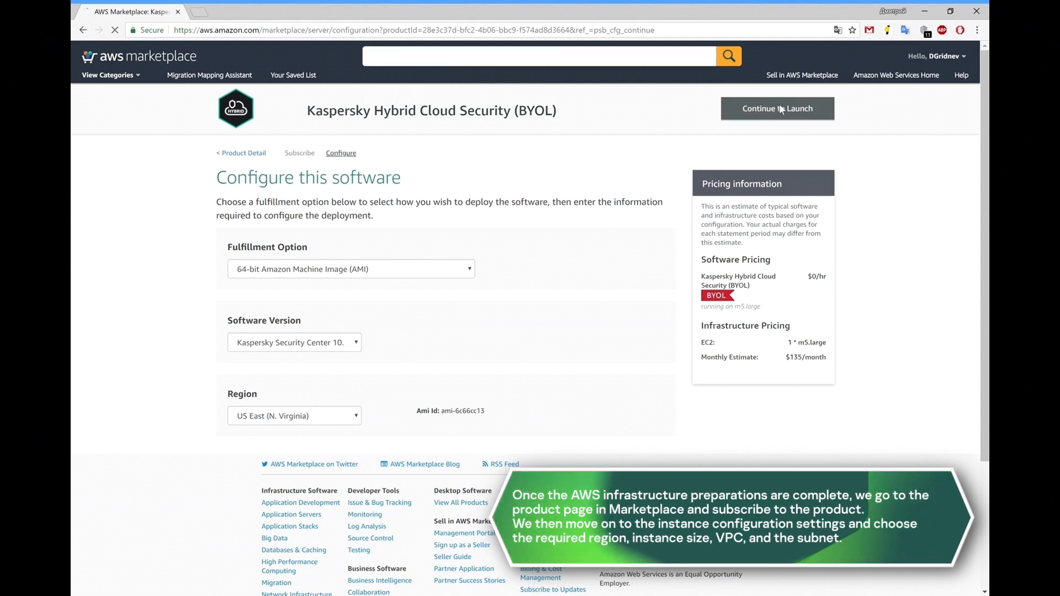
Continue to launch settings with instance type m4.large and VPC vpc-103ccc6b
click(776, 108)
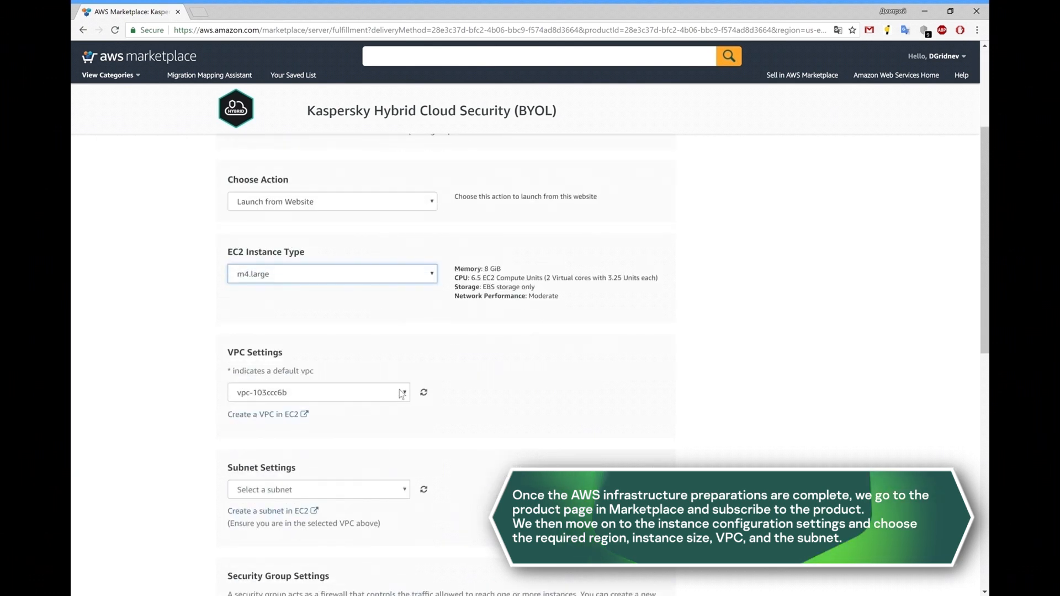
click(318, 392)
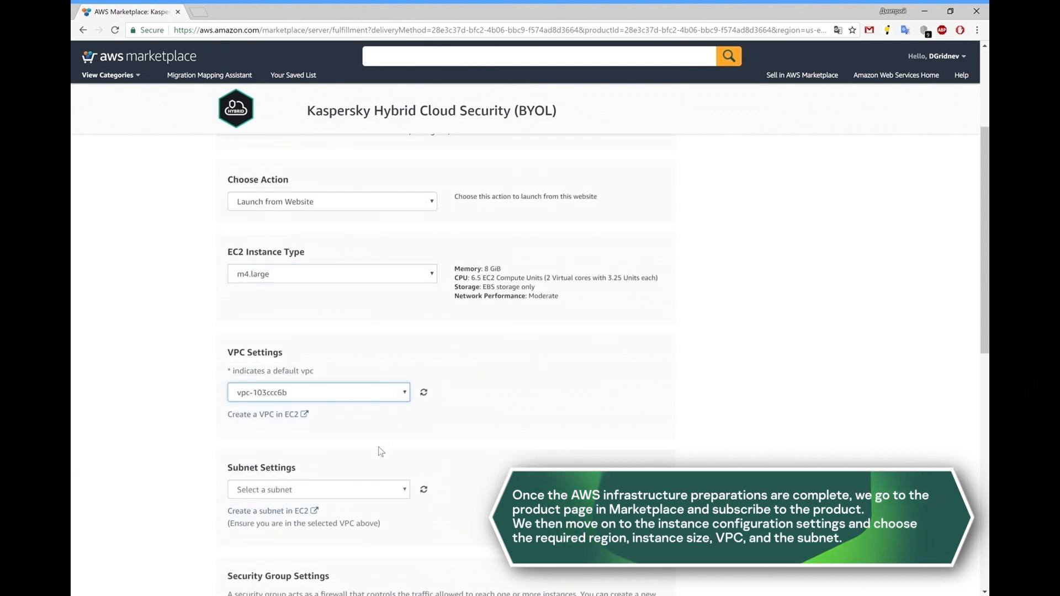
scroll(down, 3)
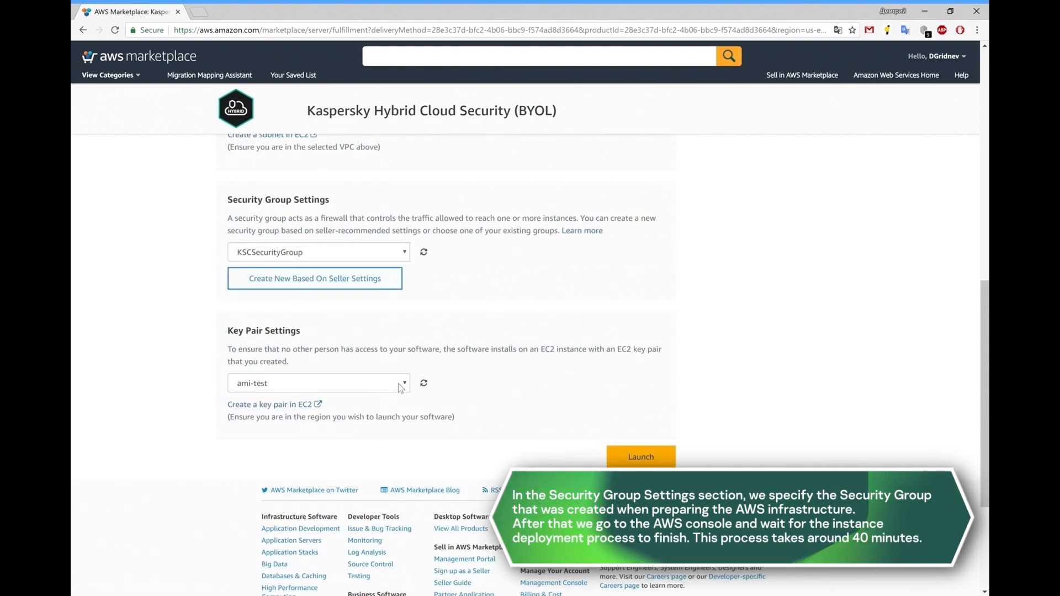
Launch on EC2 with KSCSecurityGroup and the ami-test key pair, then view the instance in the EC2 console
click(318, 383)
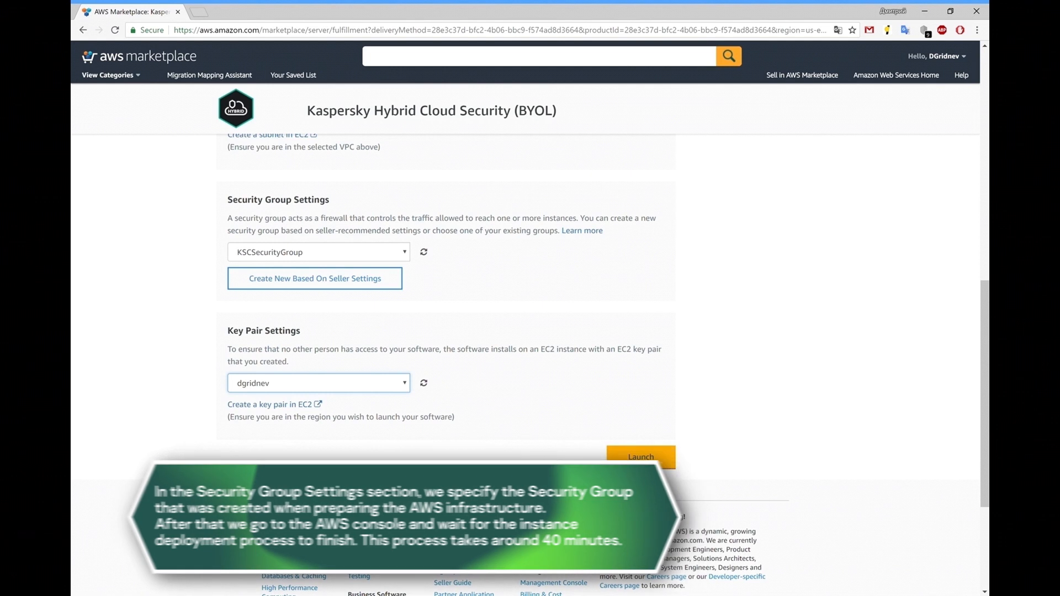
click(639, 457)
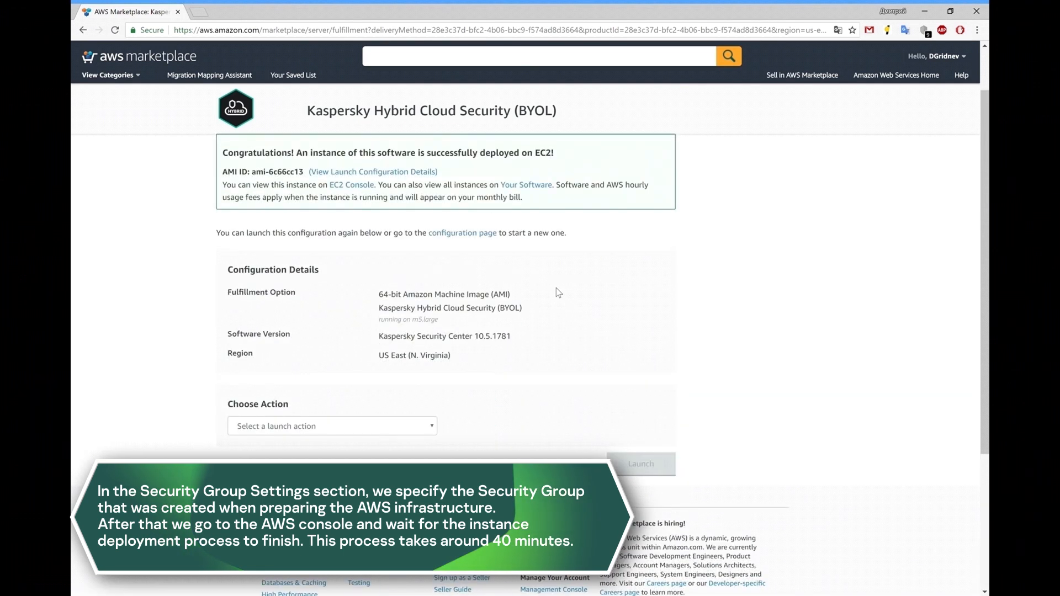
mouse_move(360, 196)
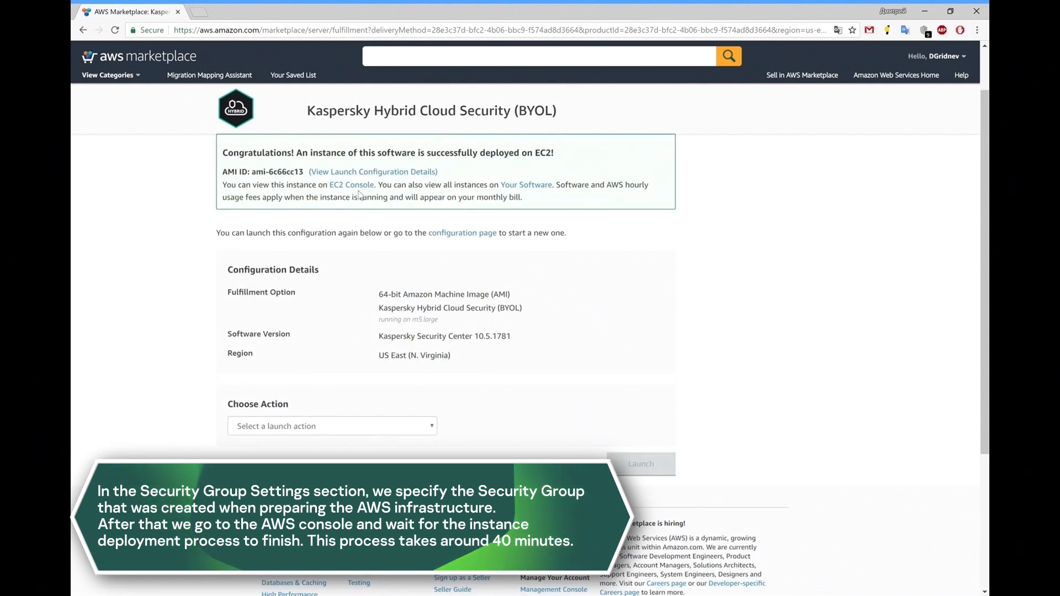
click(351, 184)
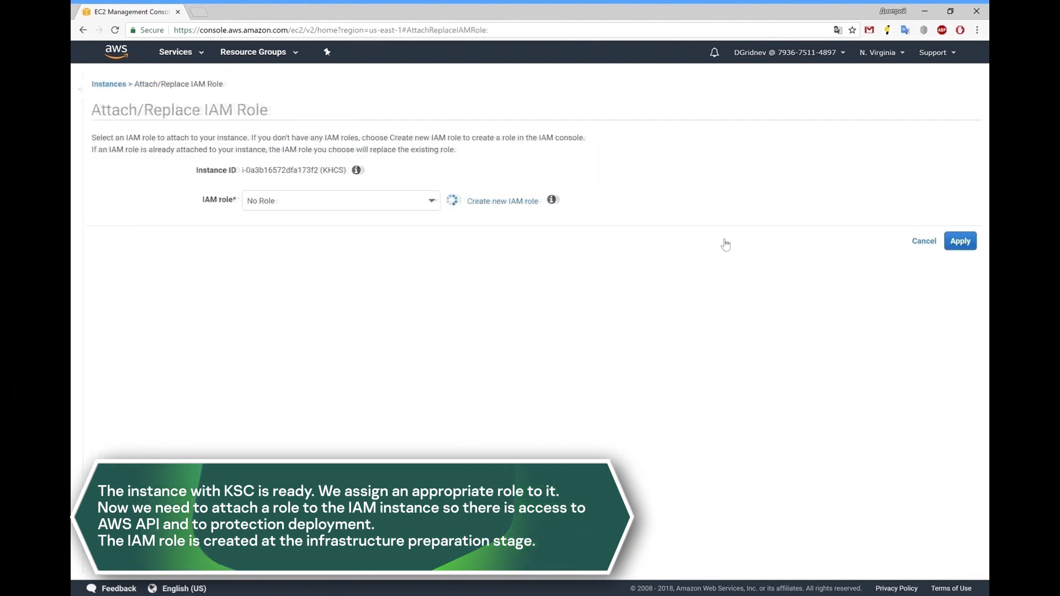
Attach the KSCRole IAM role to the KHCS instance
click(340, 200)
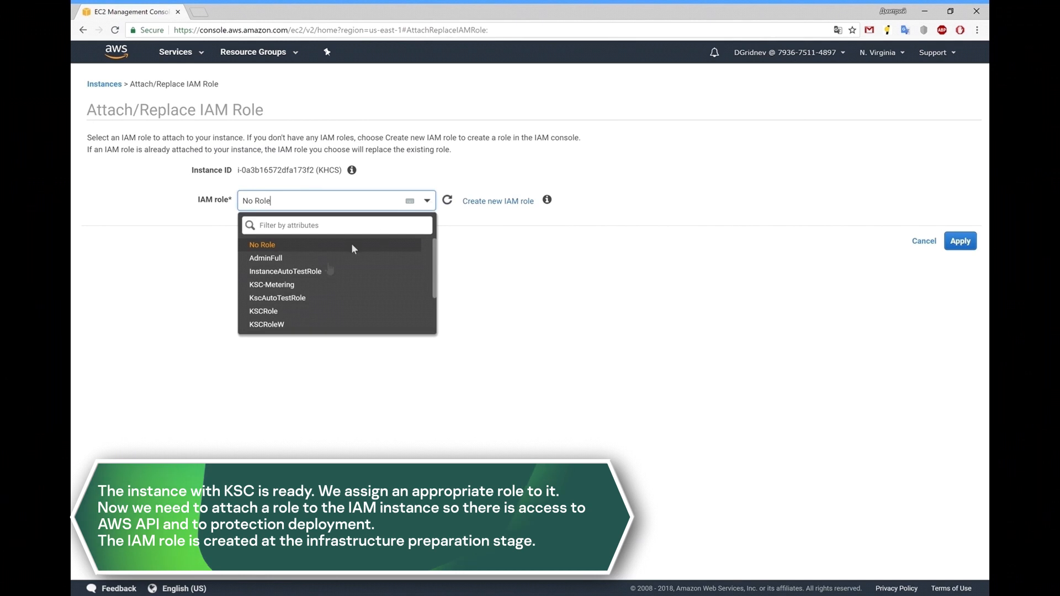
click(263, 312)
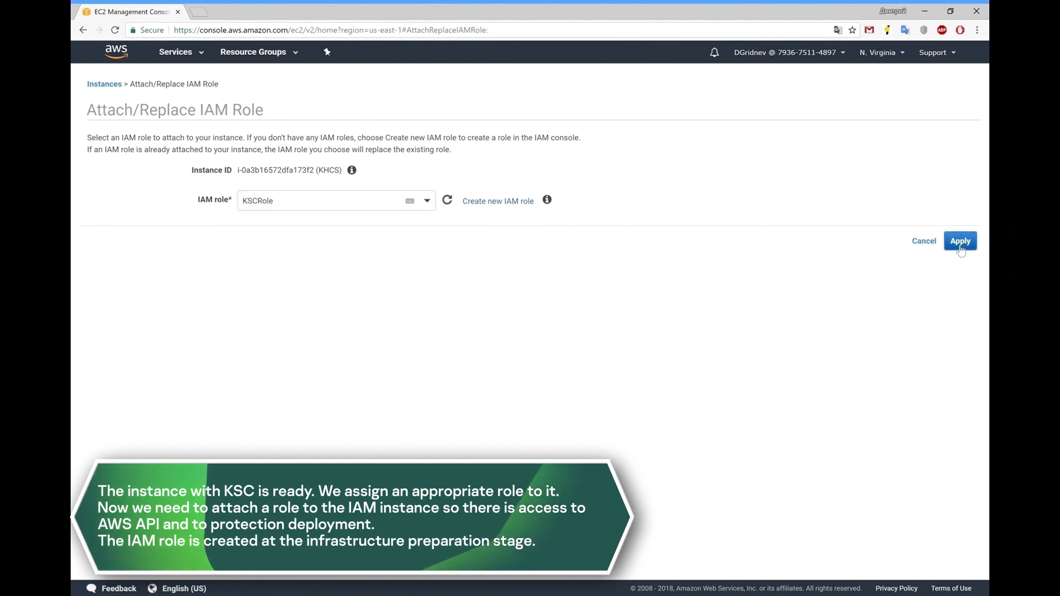
click(959, 241)
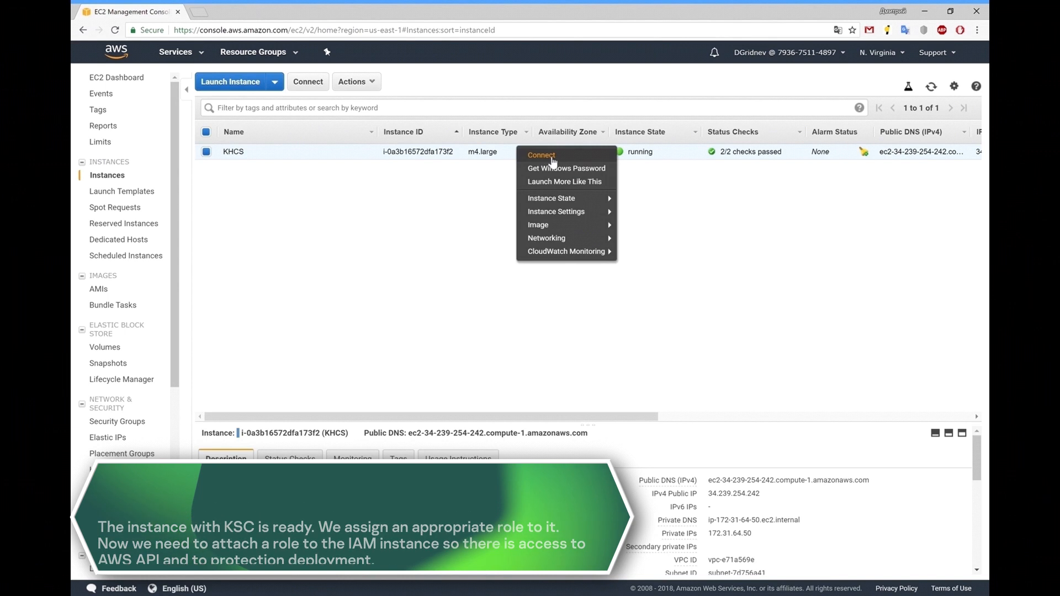
Download the Remote Desktop connection file for the KHCS instance via Connect
click(541, 155)
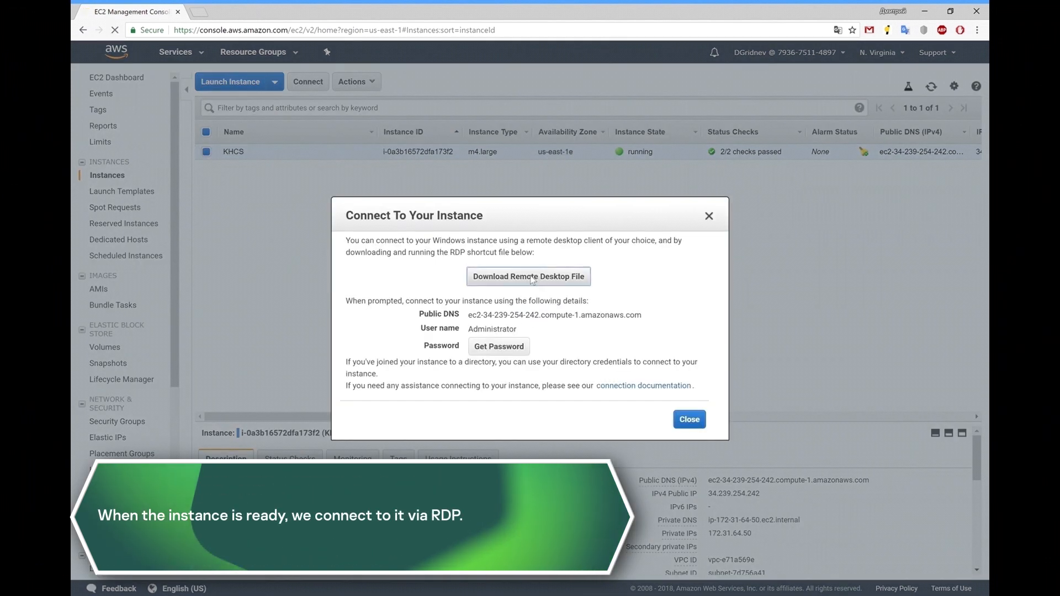
click(528, 276)
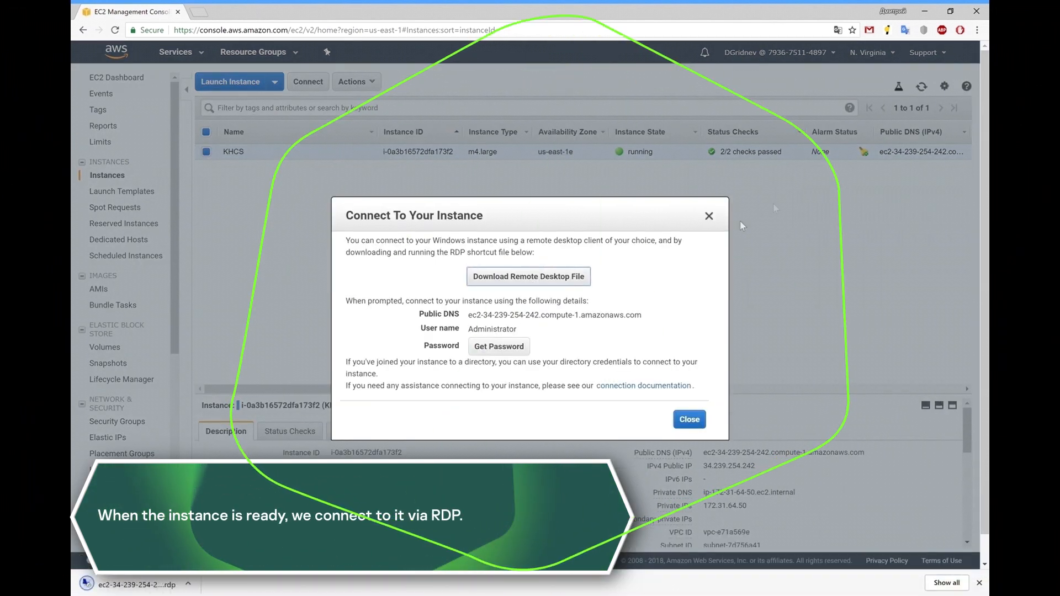